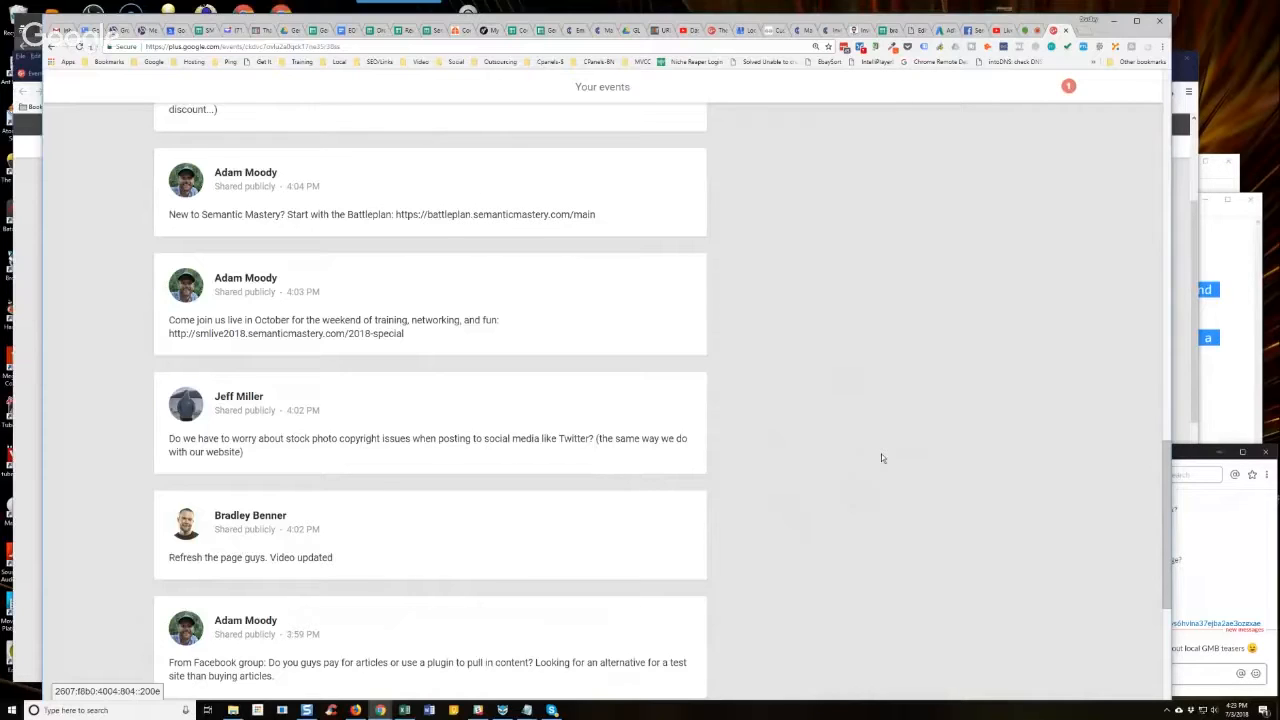
pyautogui.moveTo(865, 449)
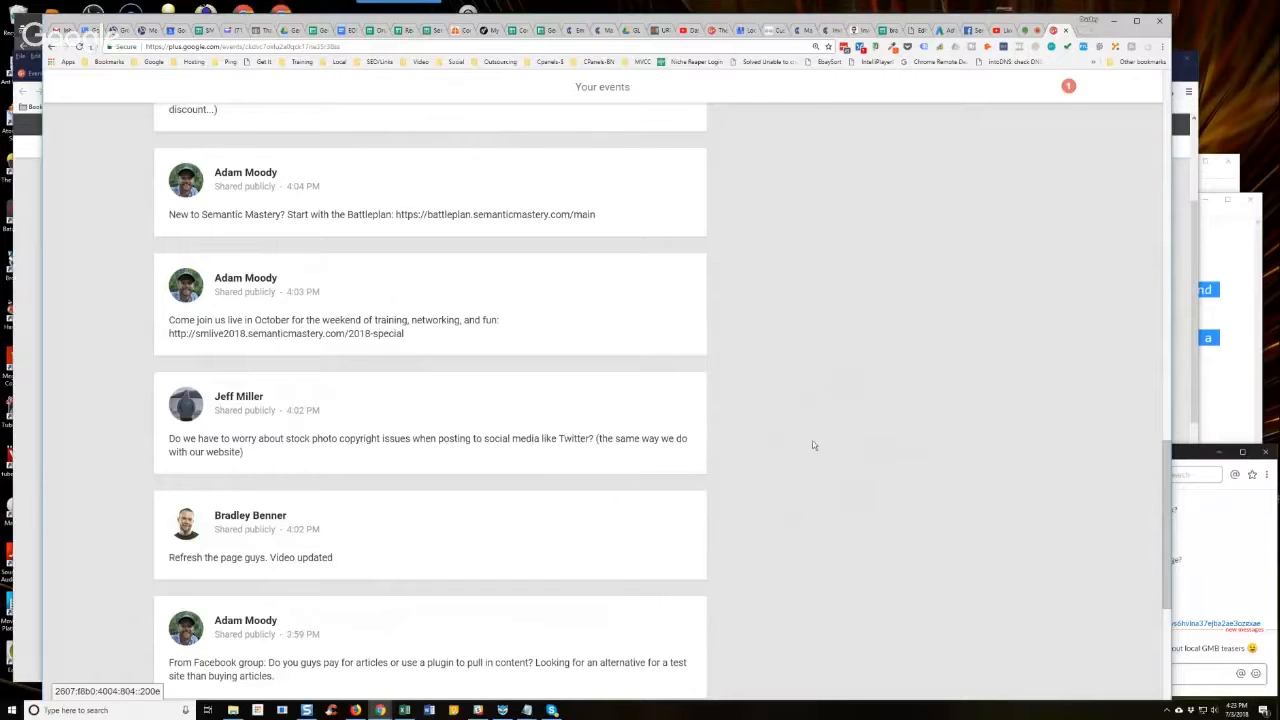
pyautogui.moveTo(828, 431)
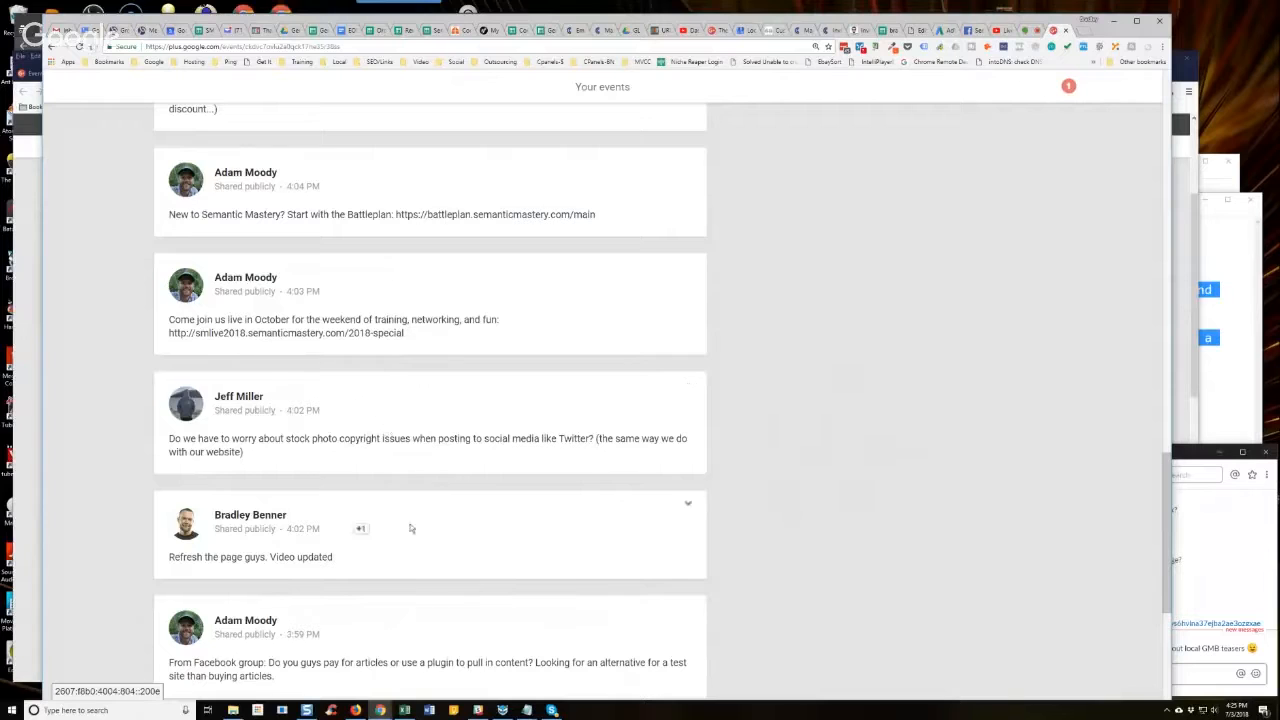
pyautogui.moveTo(835, 518)
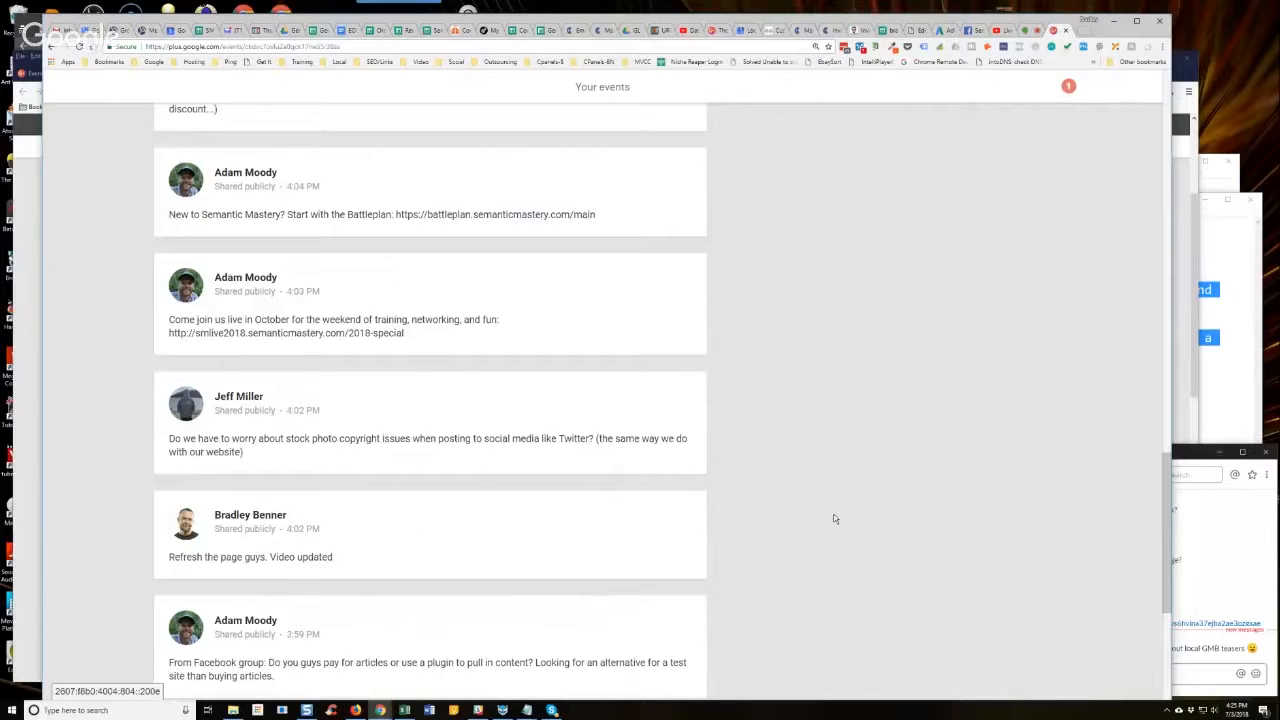
pyautogui.scroll(3)
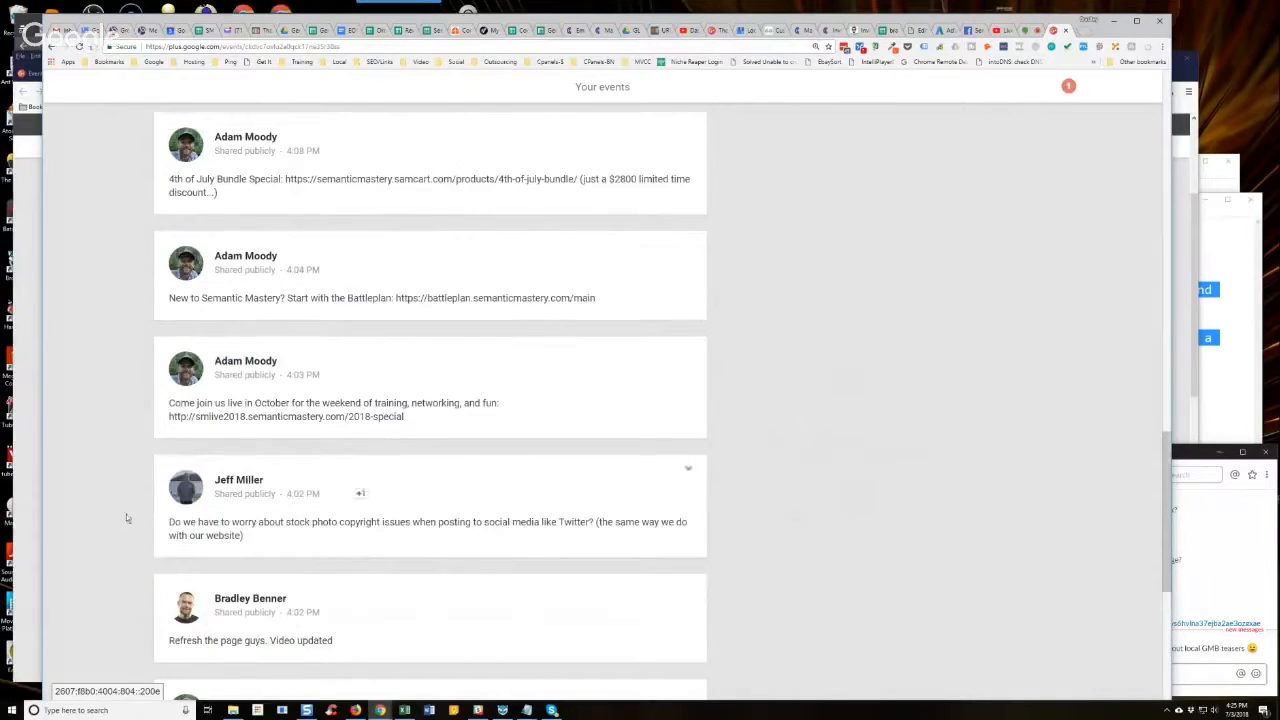
pyautogui.moveTo(892, 482)
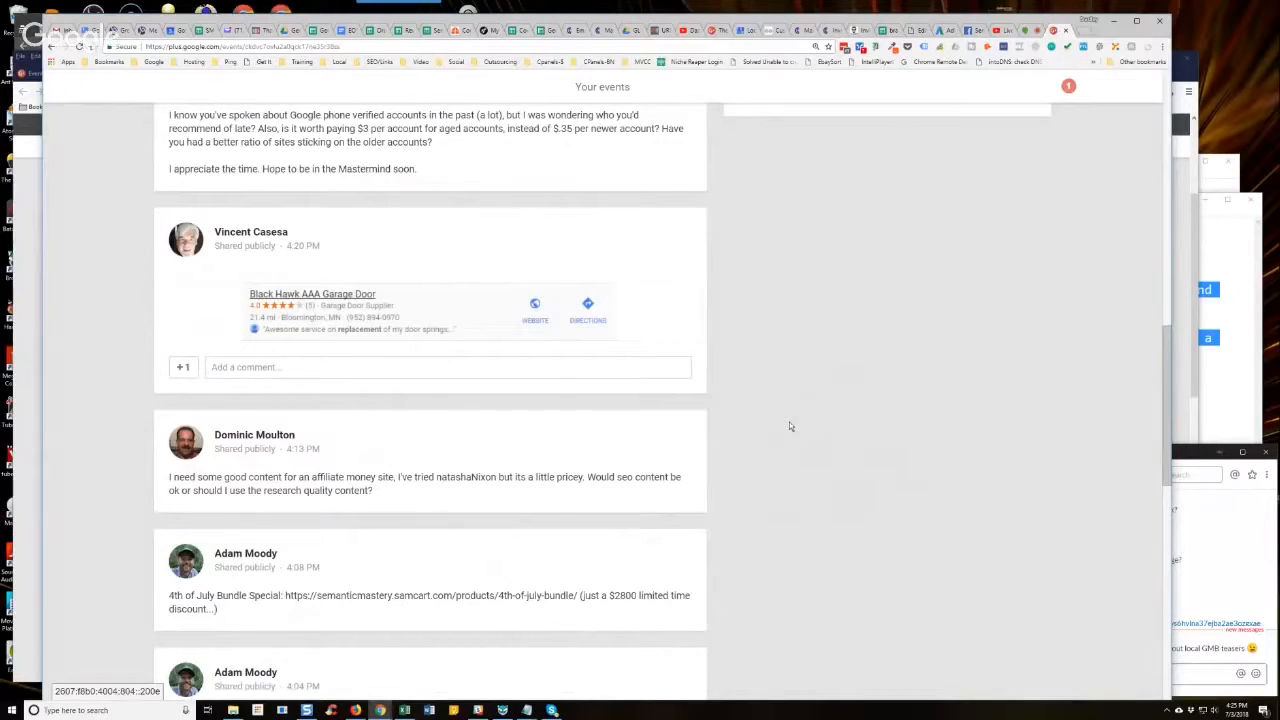
pyautogui.scroll(-3)
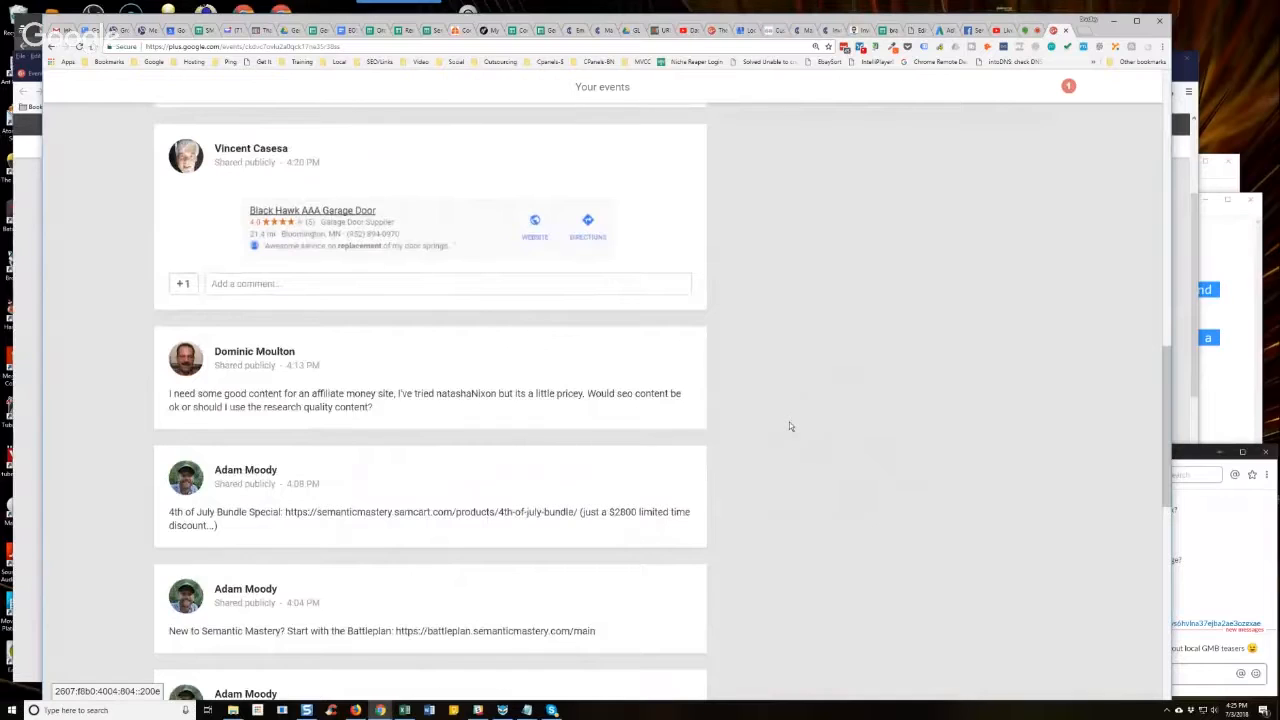
pyautogui.scroll(-3)
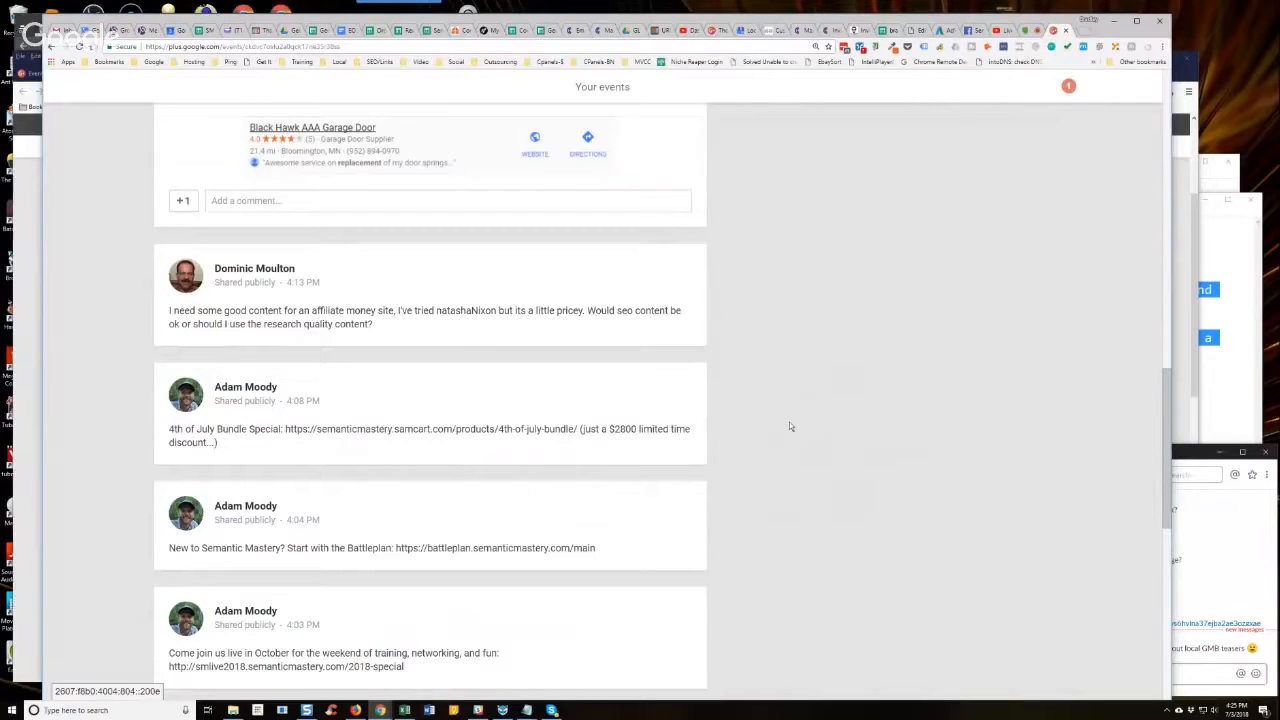
pyautogui.scroll(-3)
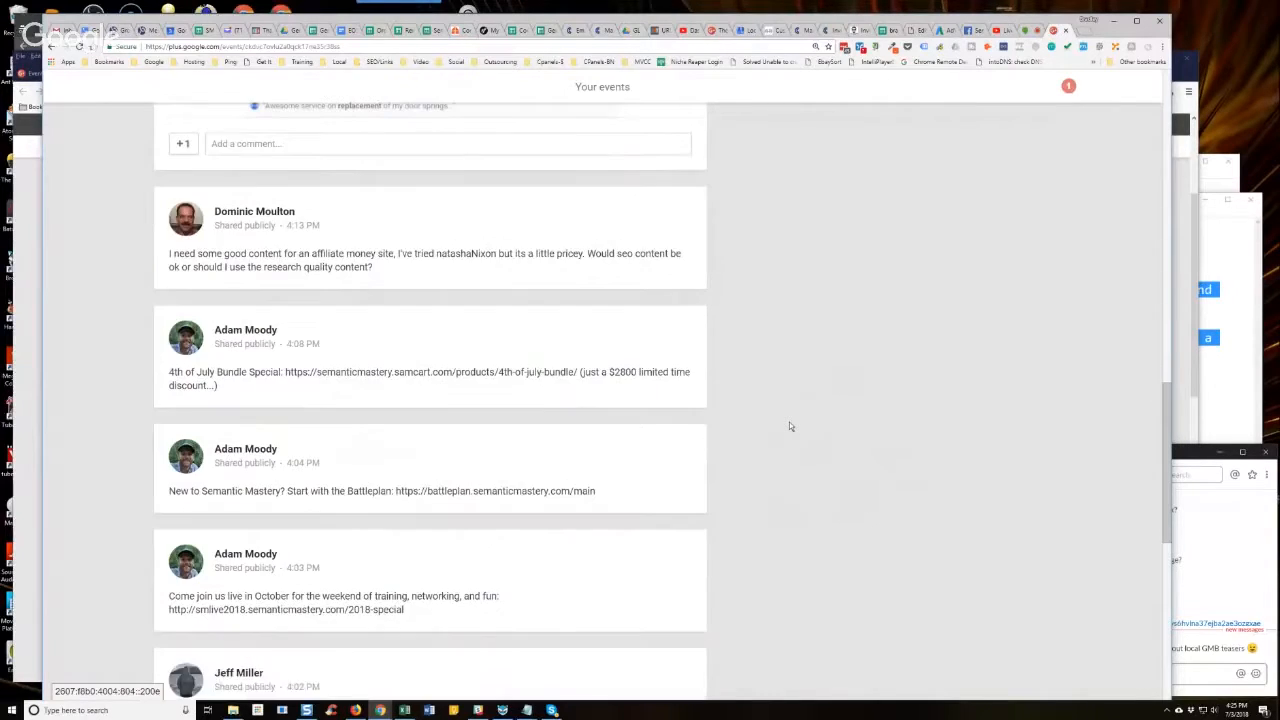
pyautogui.scroll(-3)
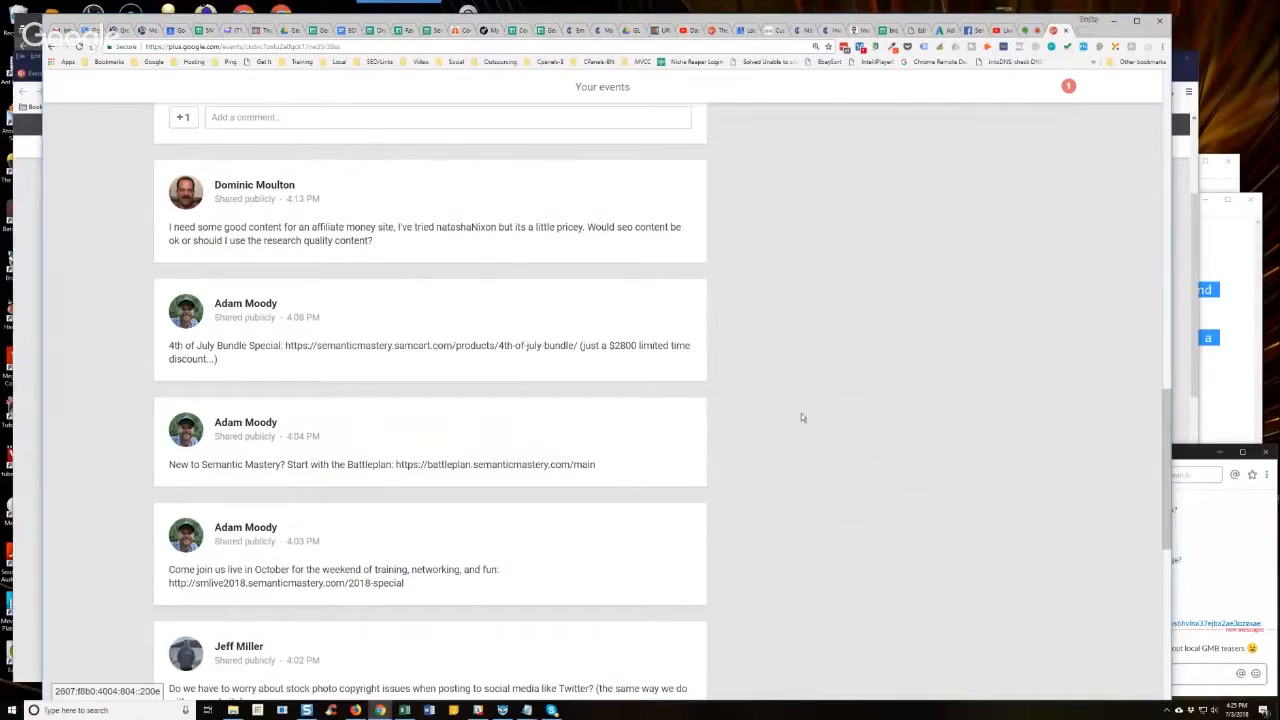
pyautogui.scroll(3)
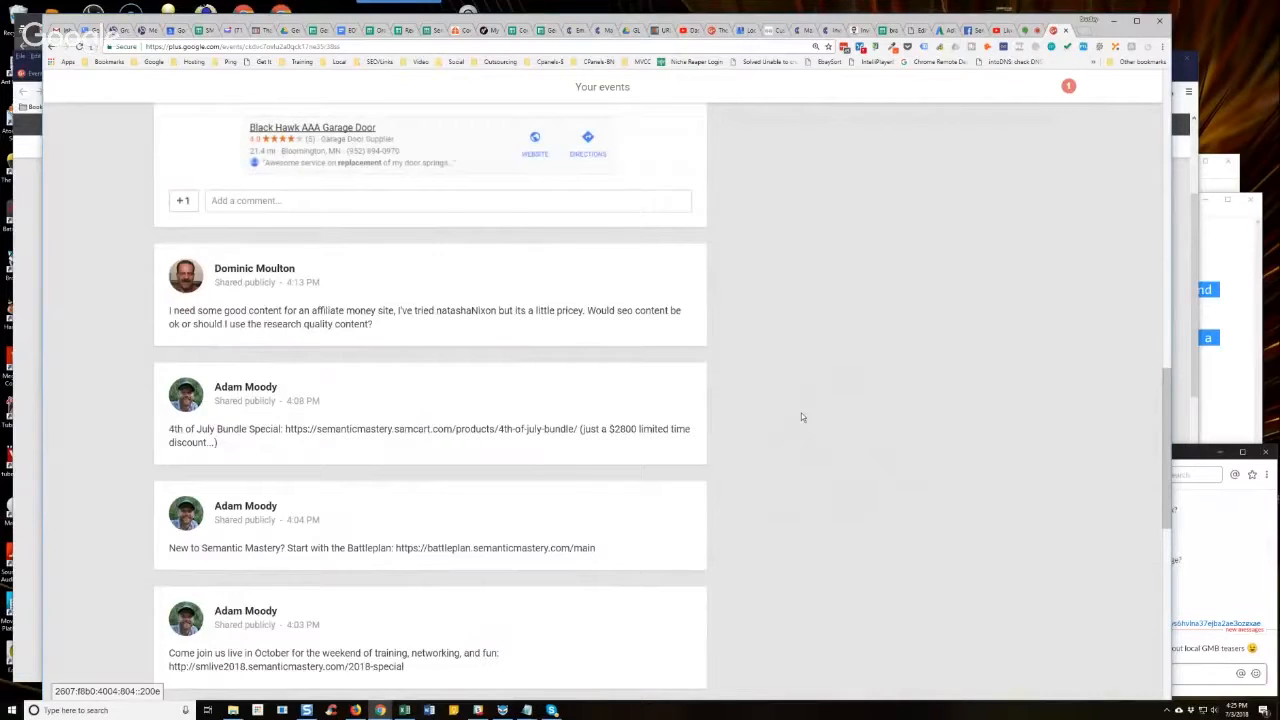
pyautogui.scroll(3)
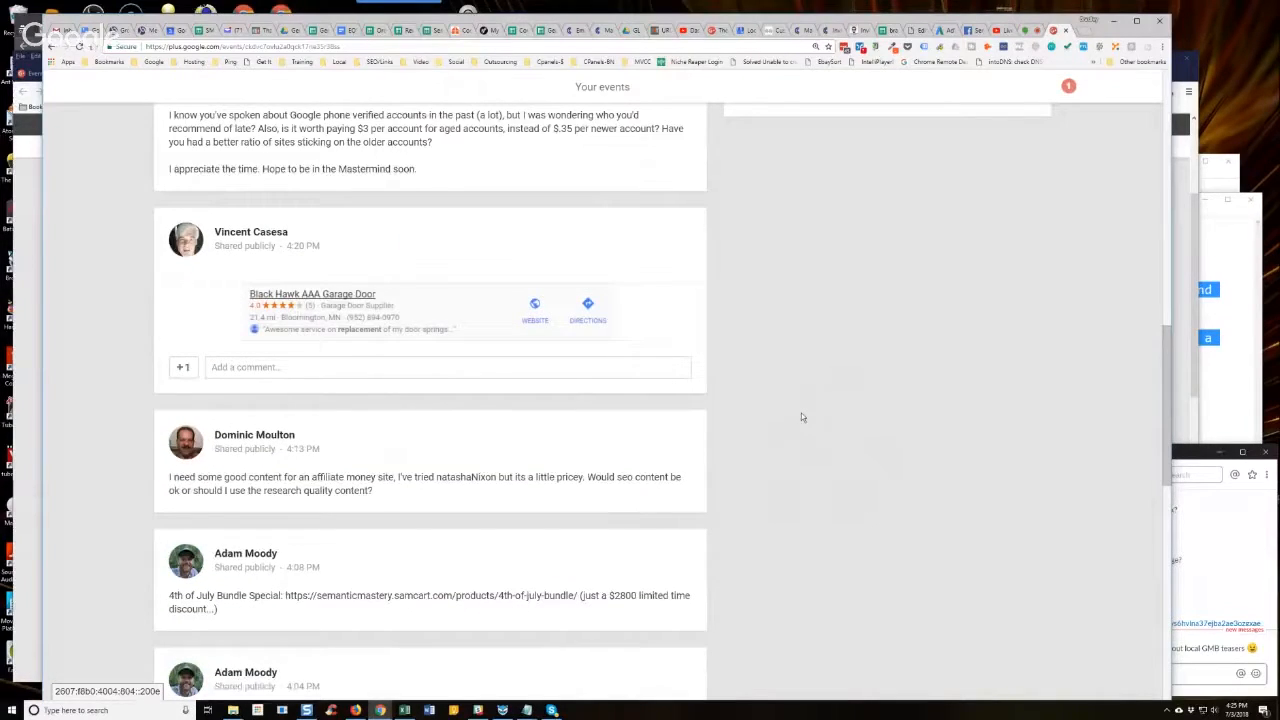